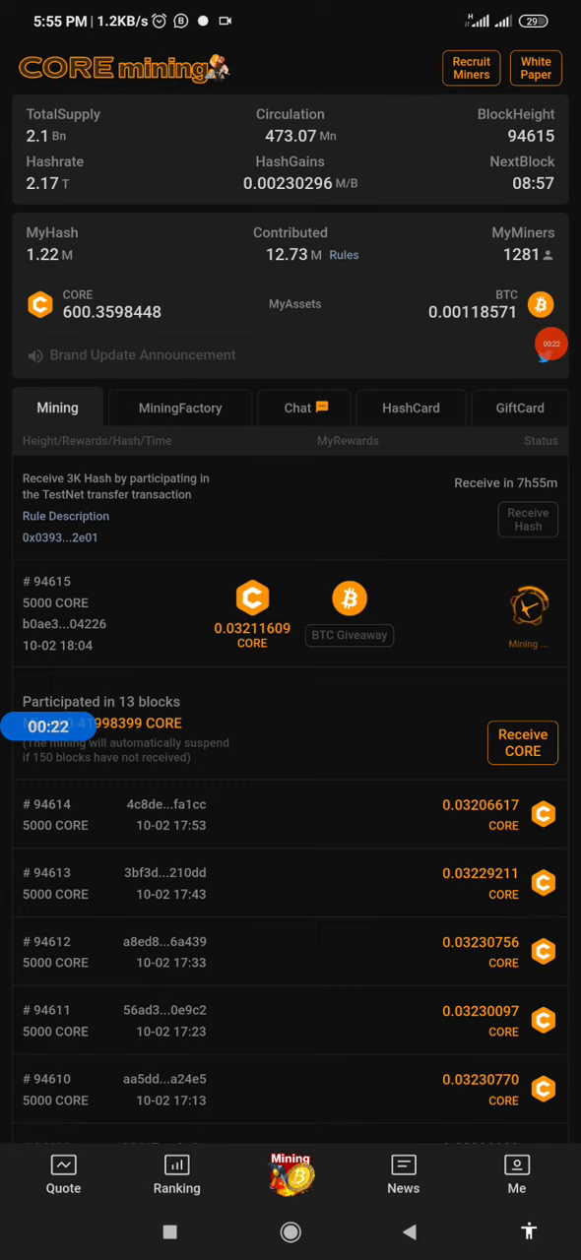
Leave the mining rewards page and bring up the recent-apps overview
{"action": "left_click", "coordinate": [553, 343]}
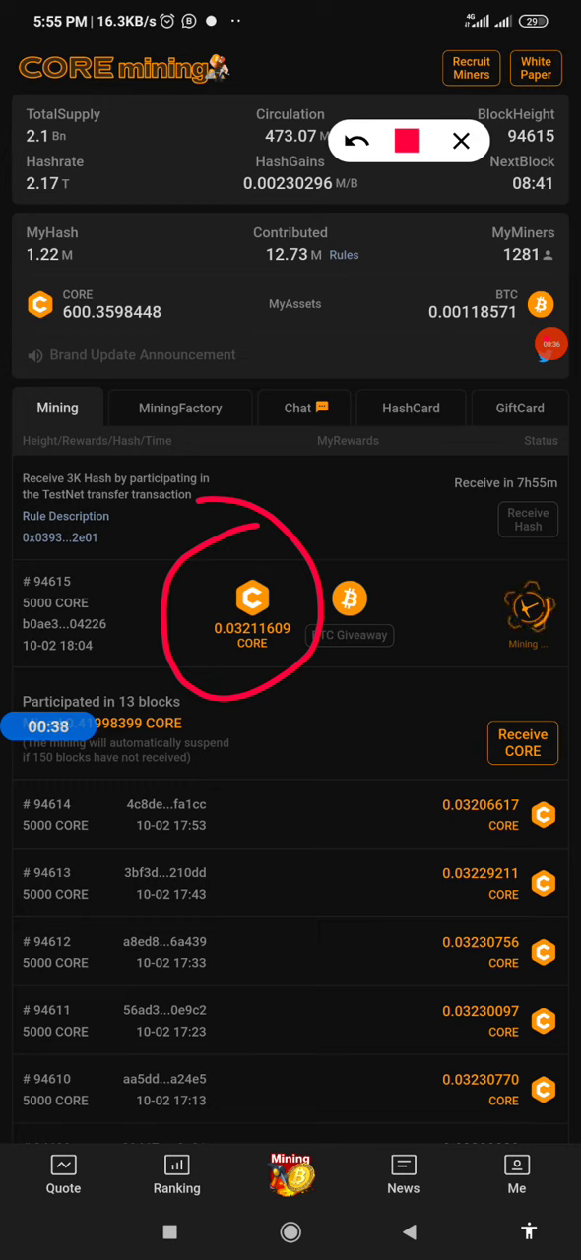
{"action": "left_click", "coordinate": [460, 142]}
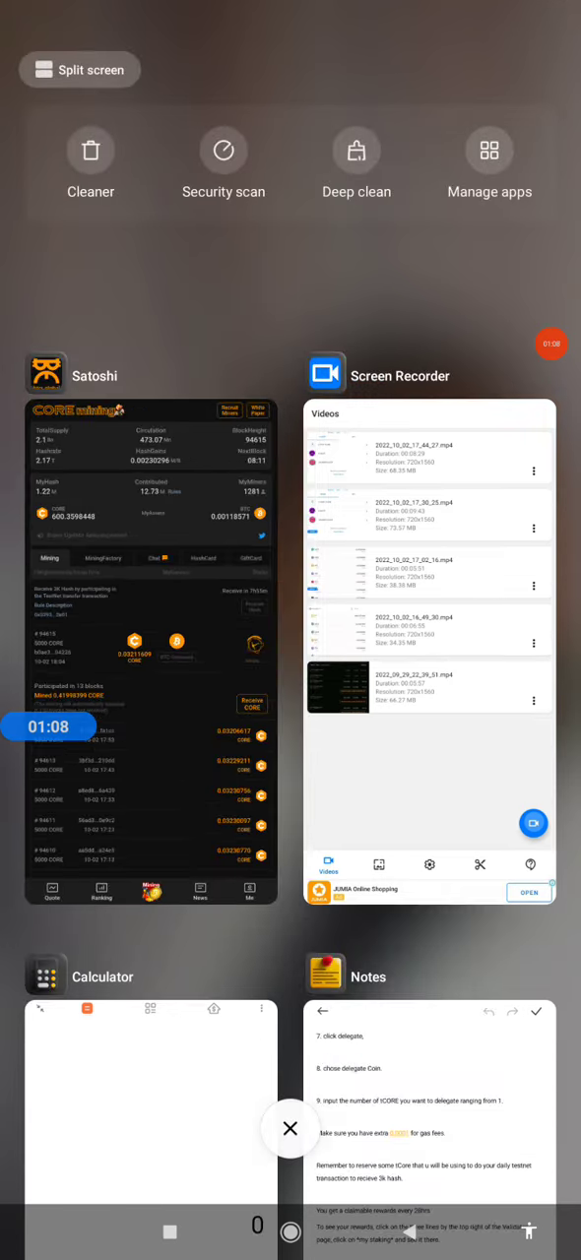
Float Calculator over the mining page and compute 0.03 × 150 = 4.5, then return to recents
{"action": "left_click", "coordinate": [151, 1113]}
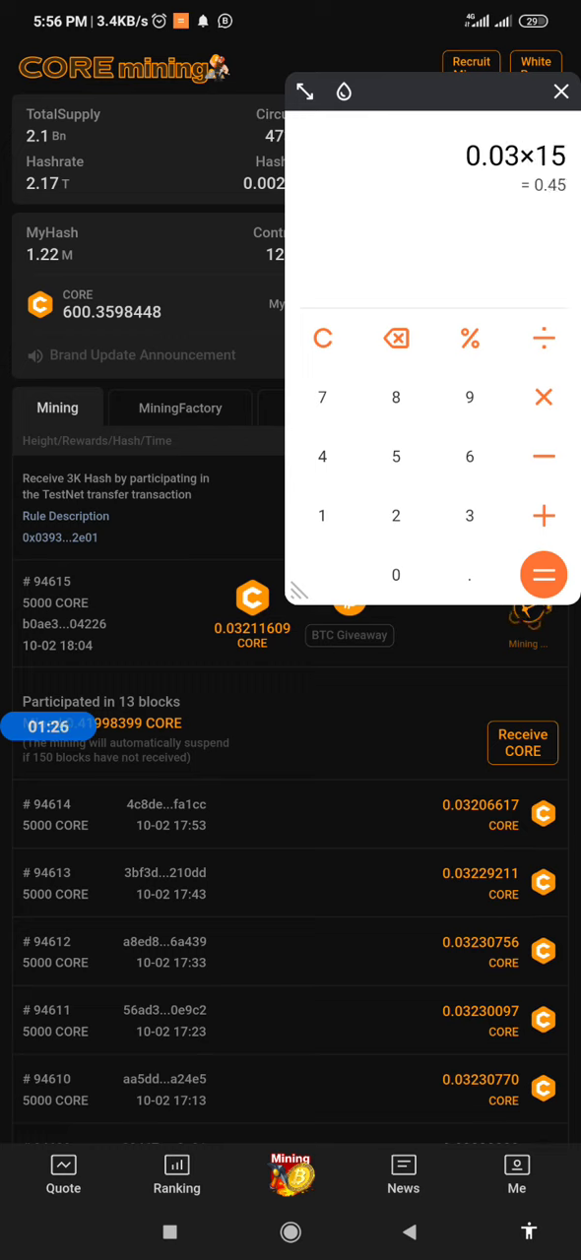
{"action": "left_click", "coordinate": [396, 575]}
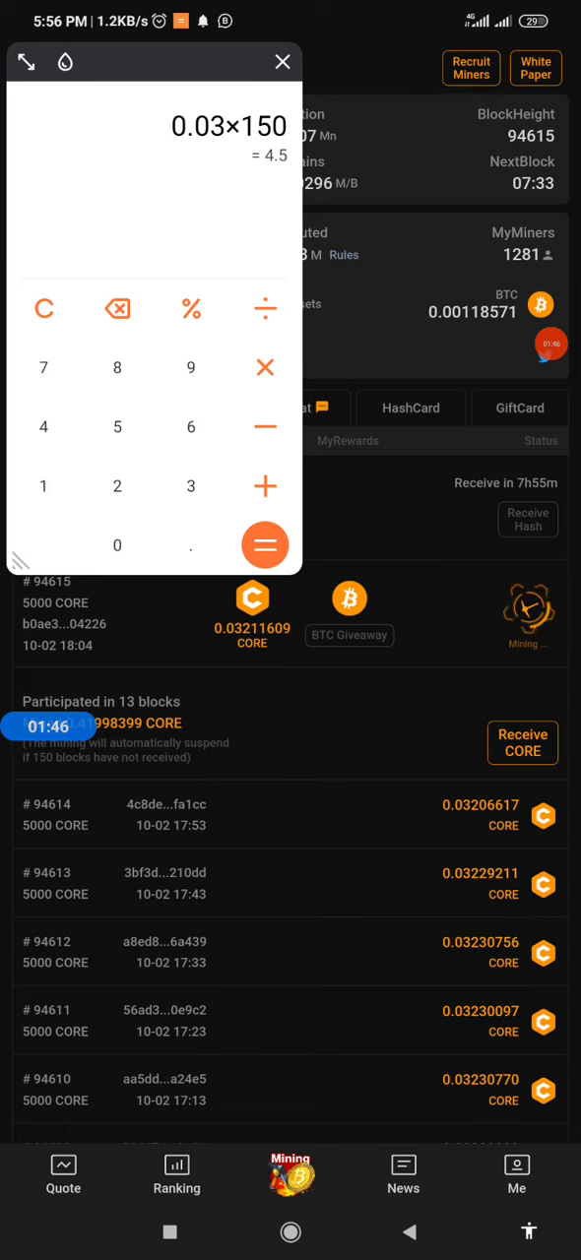
{"action": "left_click", "coordinate": [284, 61]}
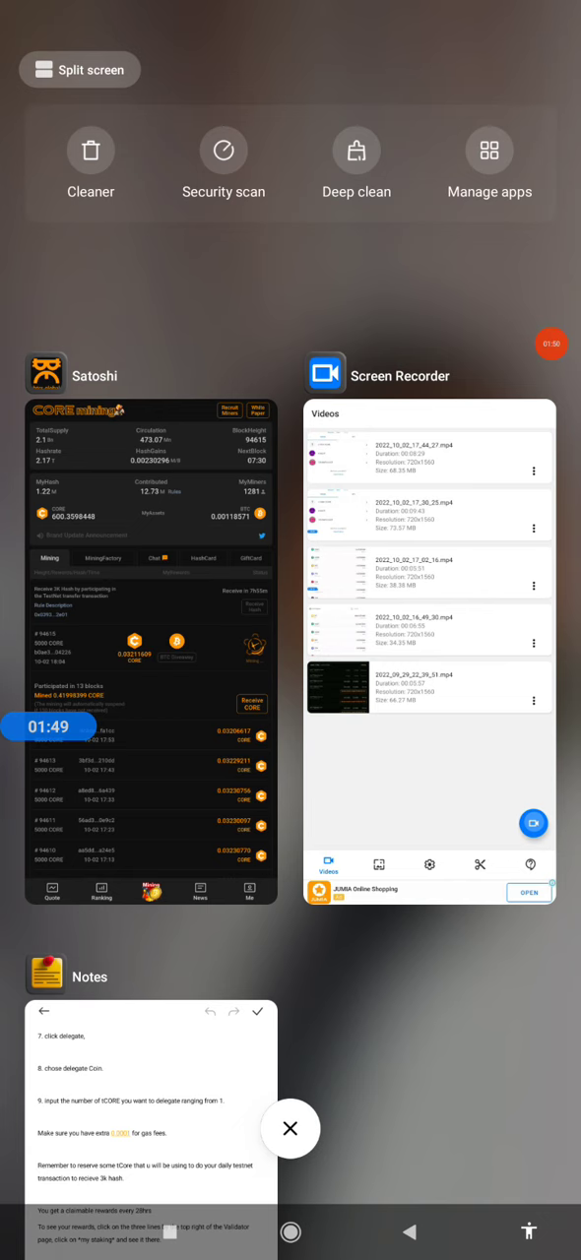
Reopen Calculator full screen, clear it, enter 0.03 and float it over the Satoshi mining page
{"action": "left_click", "coordinate": [291, 1233]}
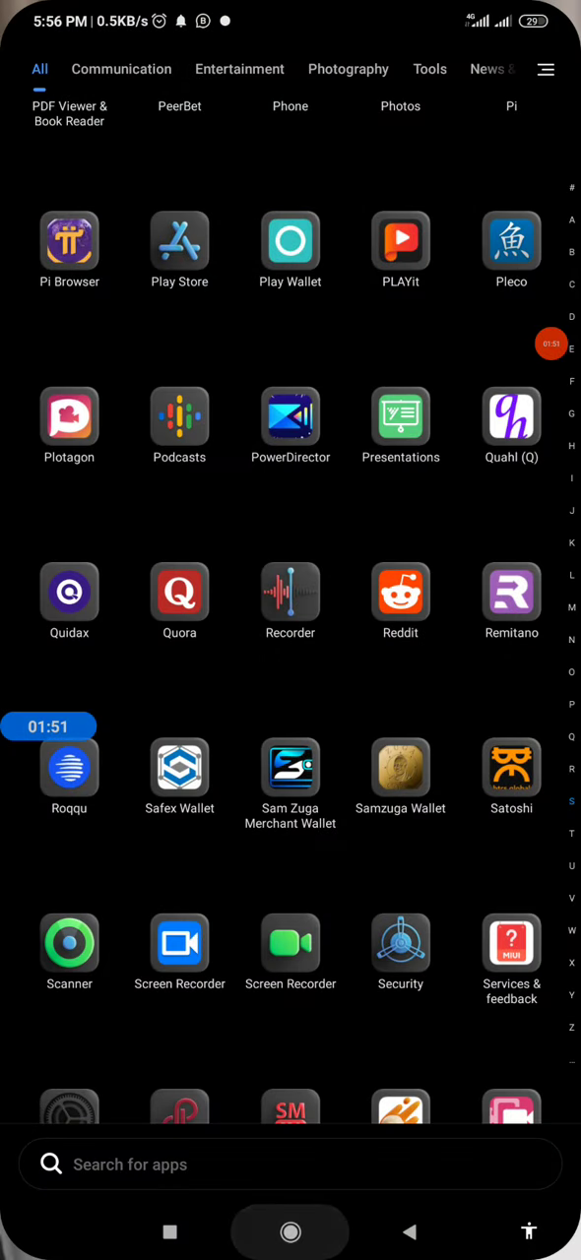
{"action": "left_click", "coordinate": [290, 1233]}
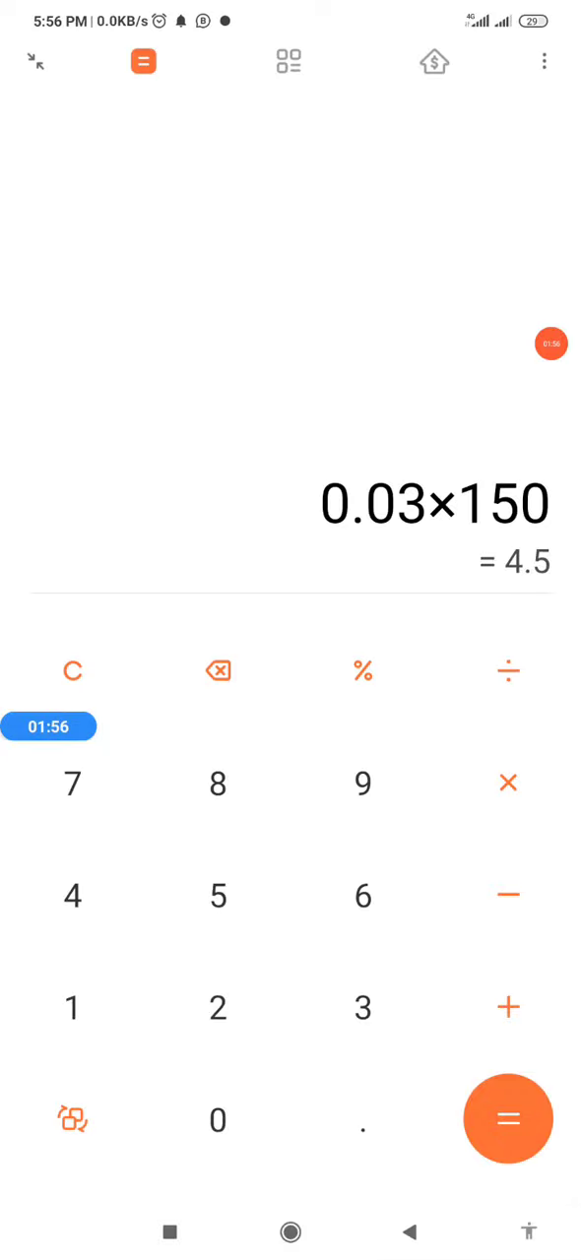
{"action": "left_click", "coordinate": [71, 672]}
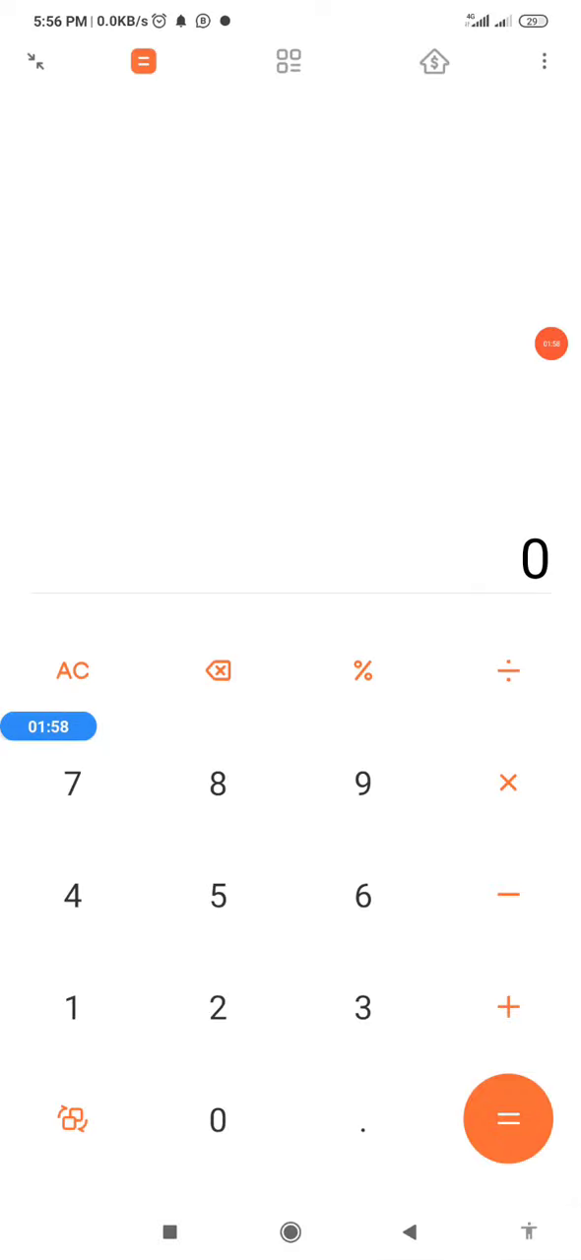
{"action": "left_click", "coordinate": [362, 1118]}
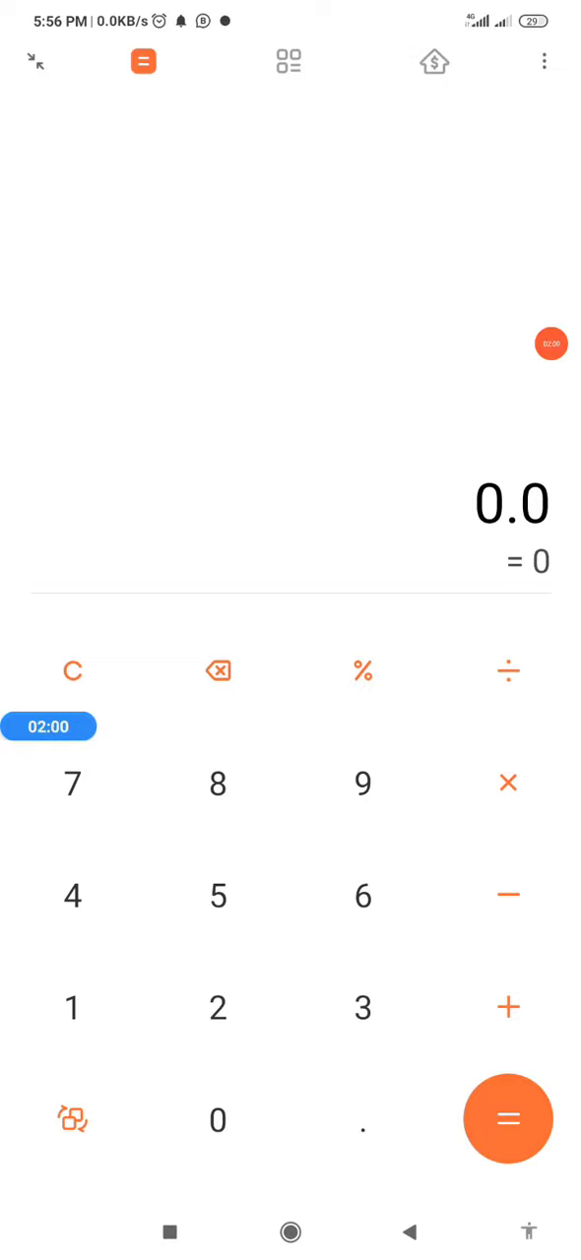
{"action": "left_click", "coordinate": [289, 1232]}
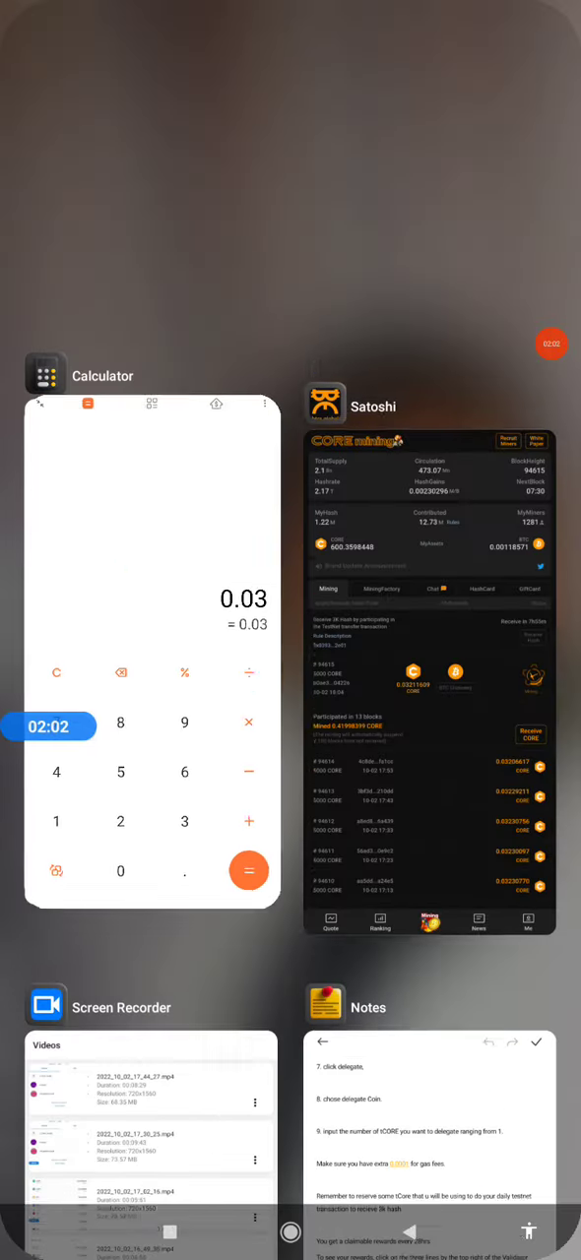
{"action": "left_click", "coordinate": [429, 679]}
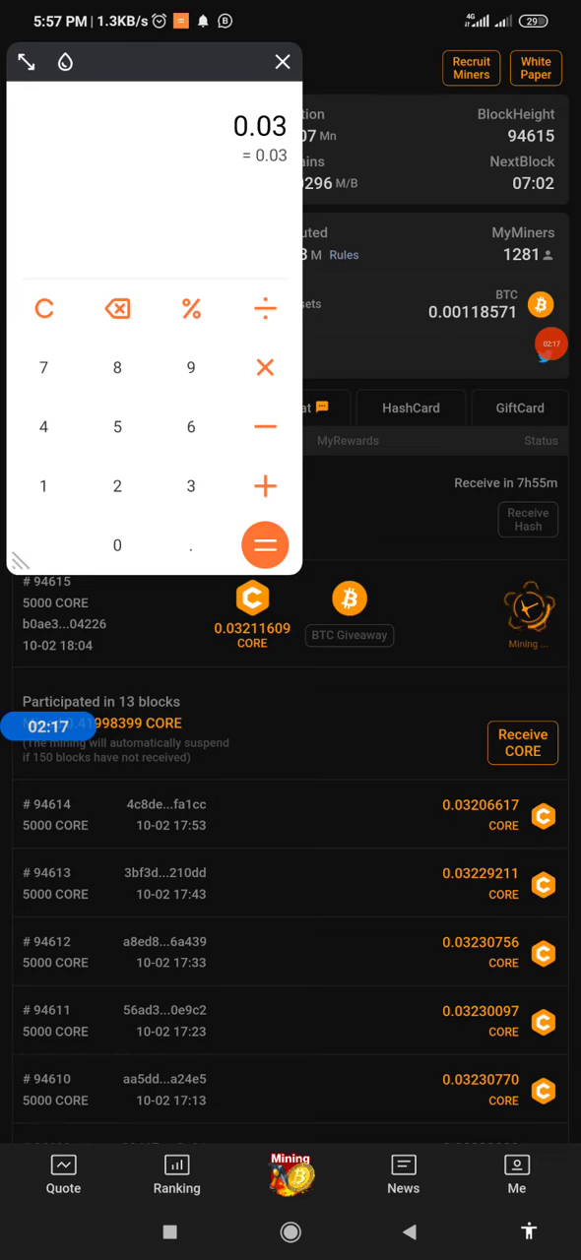
Recompute 0.03 × 150 = 4.5, clear, then work out 0.0001 × 150 = 0.015
{"action": "left_click", "coordinate": [264, 366]}
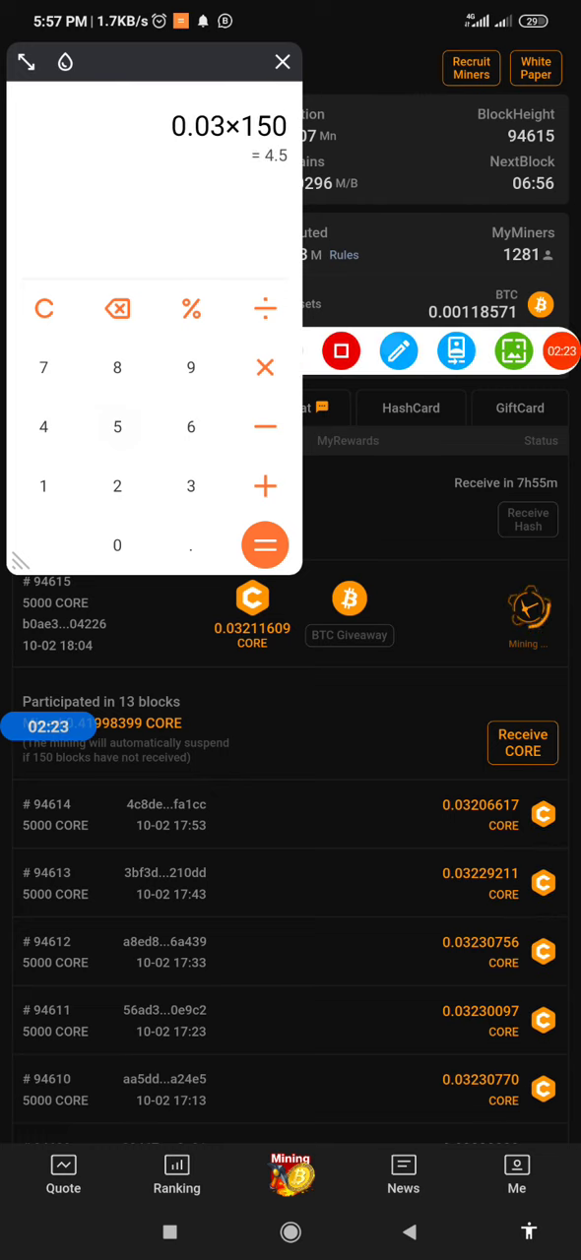
{"action": "left_click", "coordinate": [398, 350]}
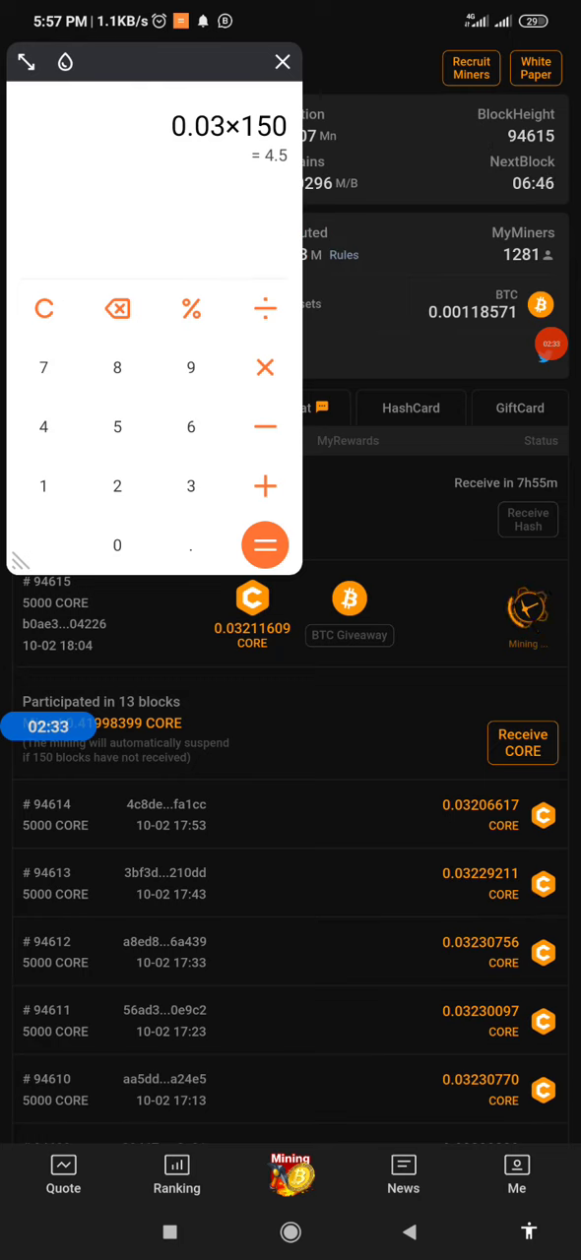
{"action": "left_click", "coordinate": [43, 308]}
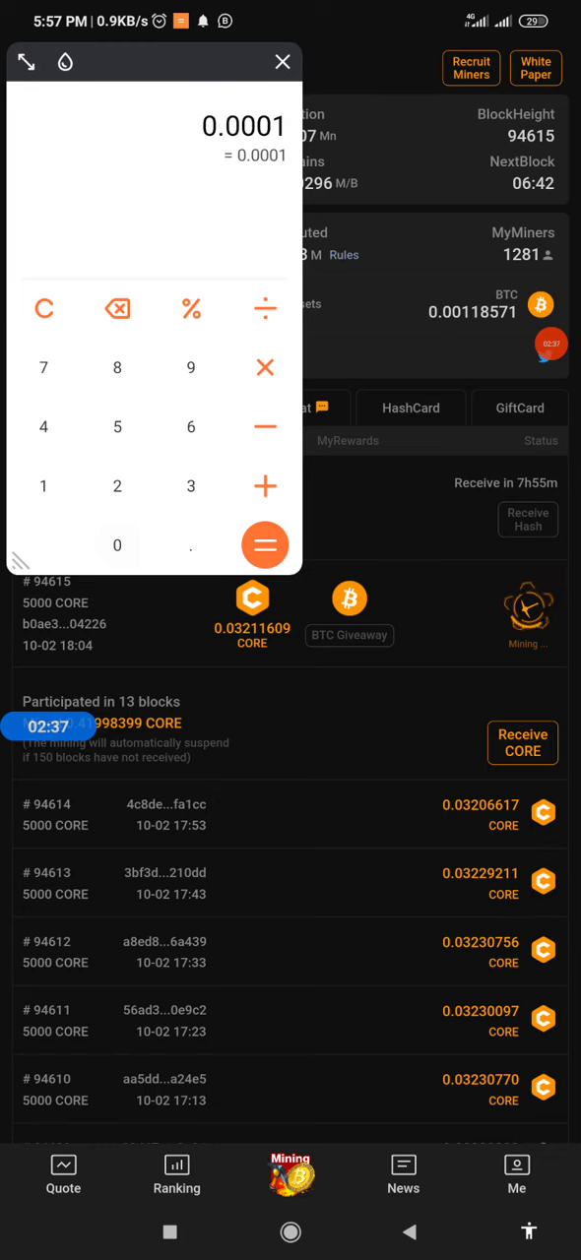
{"action": "left_click", "coordinate": [264, 366]}
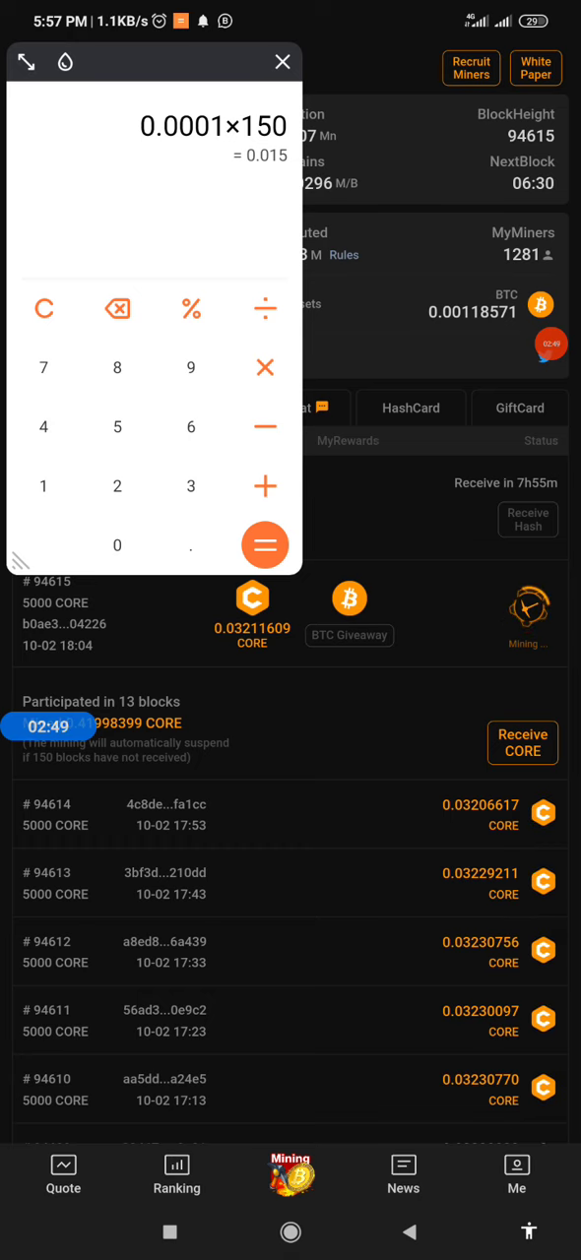
Close the floating Calculator, leaving the CORE mining dashboard with supply, hashrate and block reward in view
{"action": "left_click", "coordinate": [284, 61]}
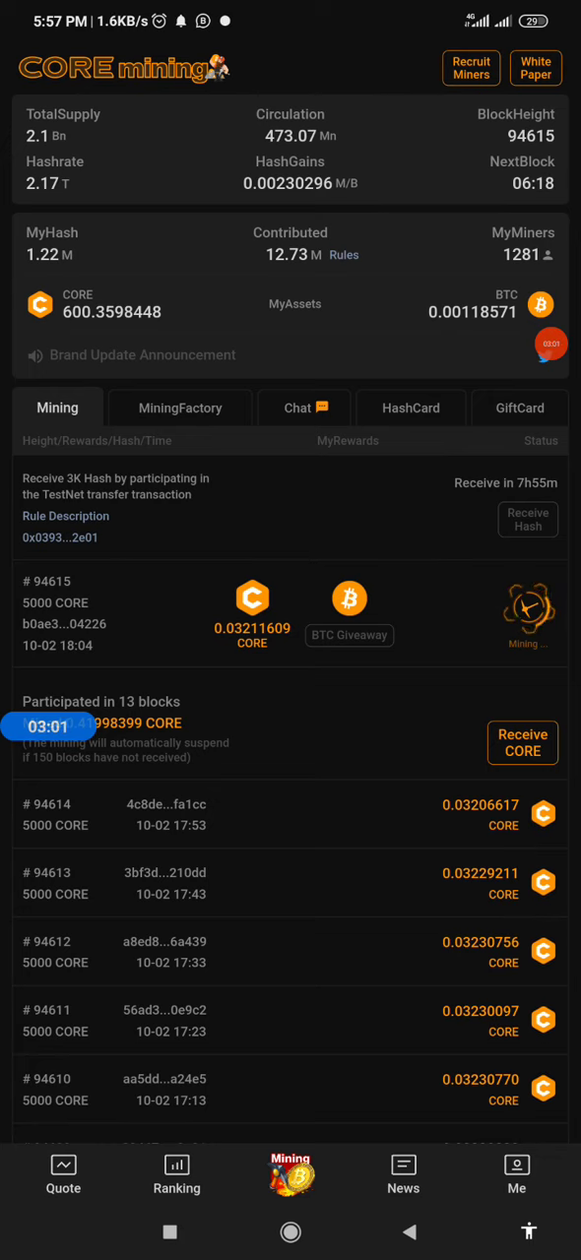
{"action": "left_click", "coordinate": [559, 351]}
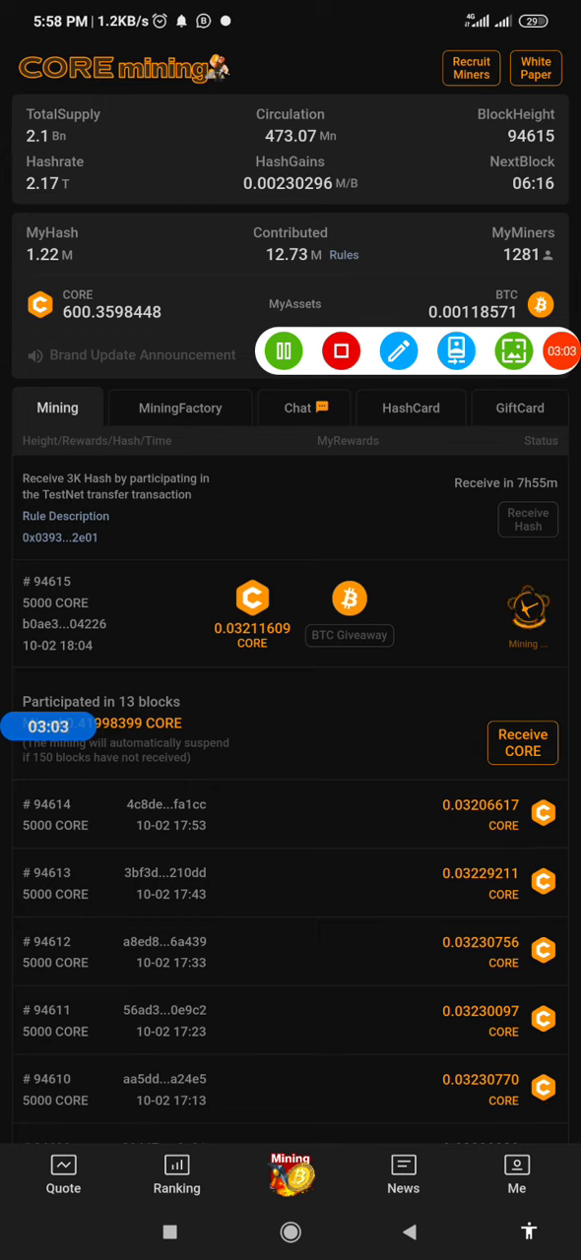